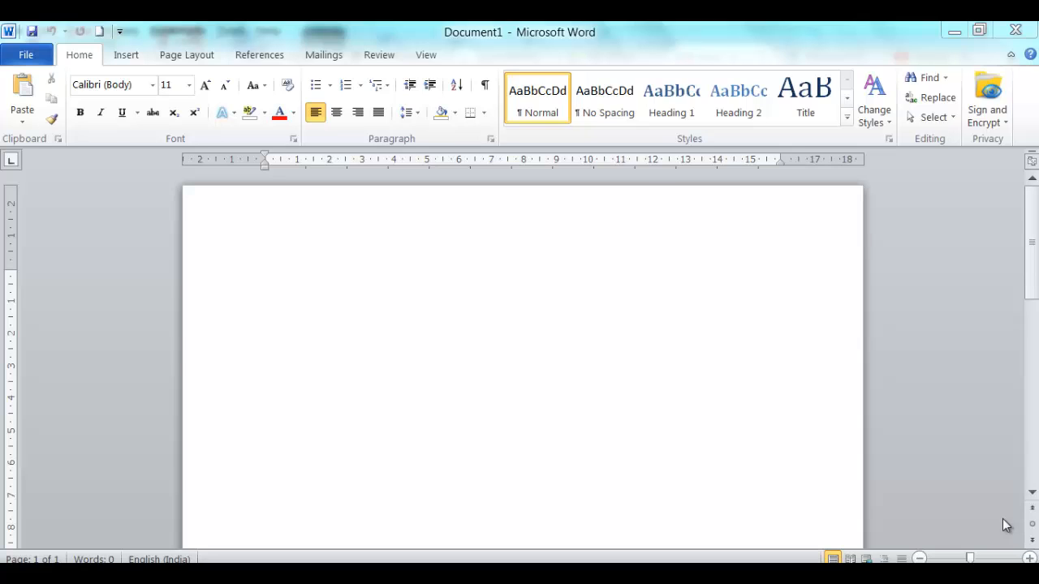
mouse_move(817, 412)
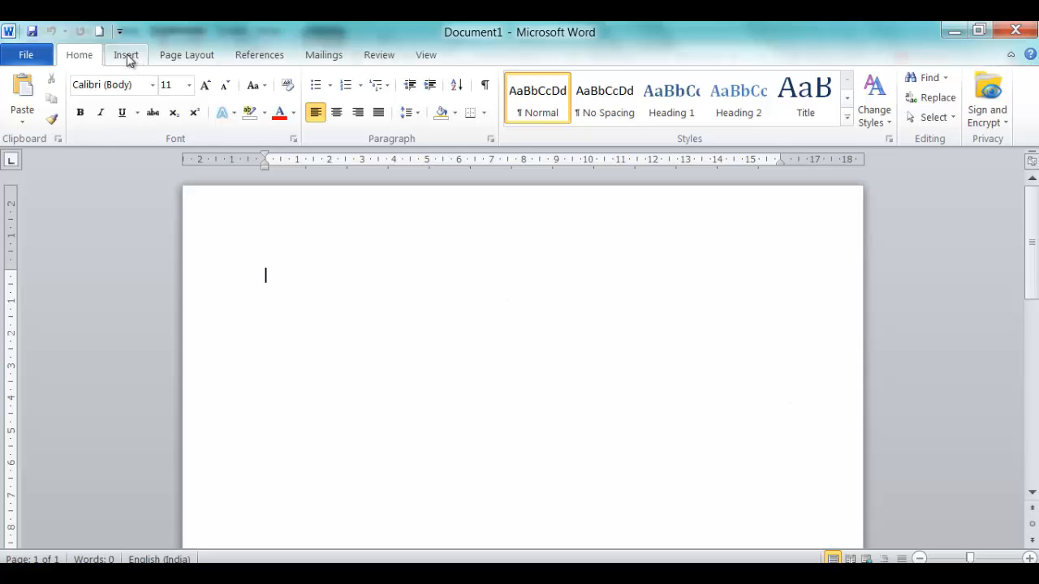
Step: Browse the built-in Cover Page gallery and choose Remove Current Cover Page, leaving the document blank
click(125, 55)
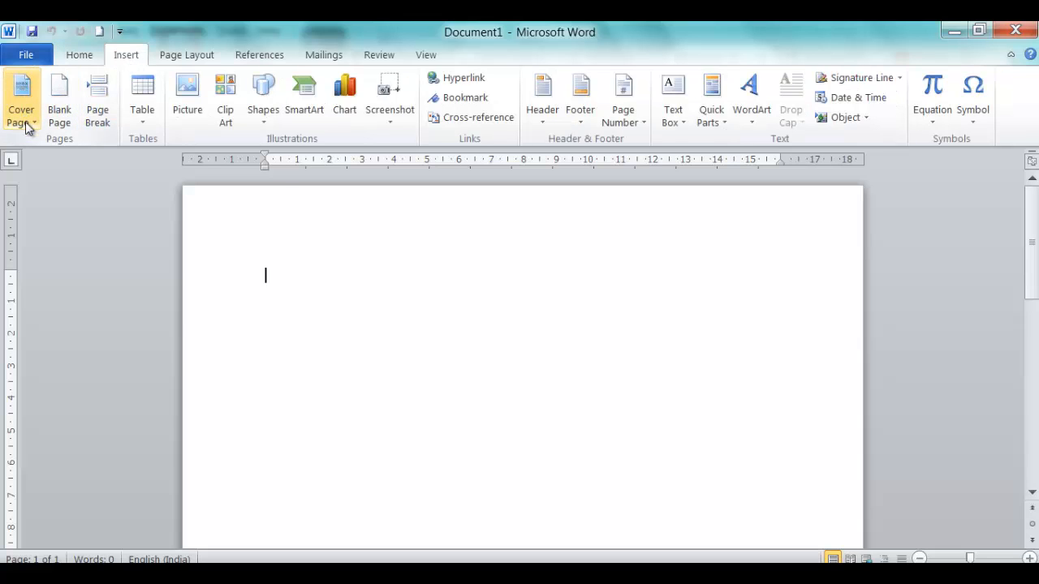
mouse_move(58, 240)
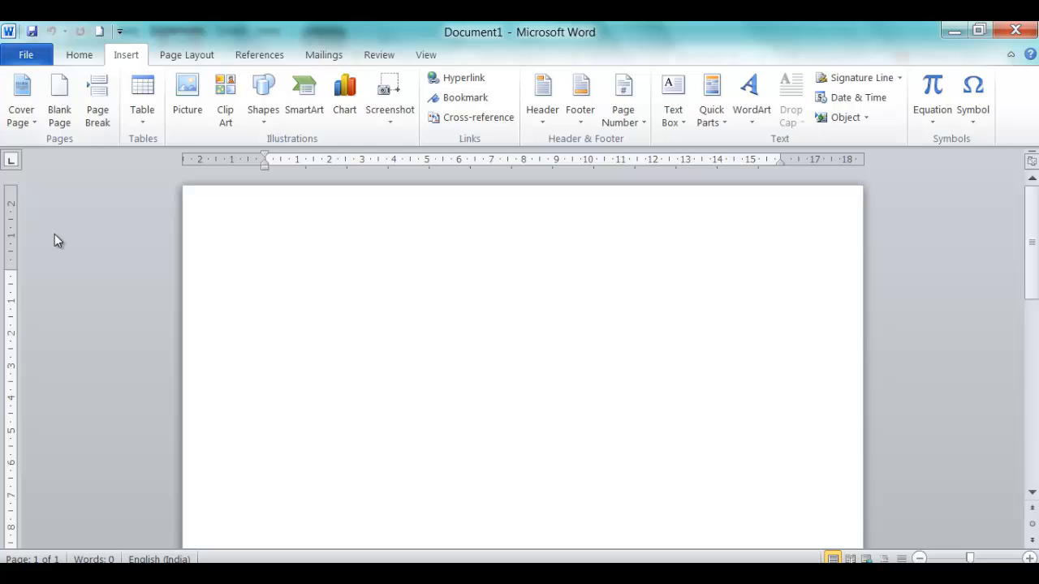
click(21, 97)
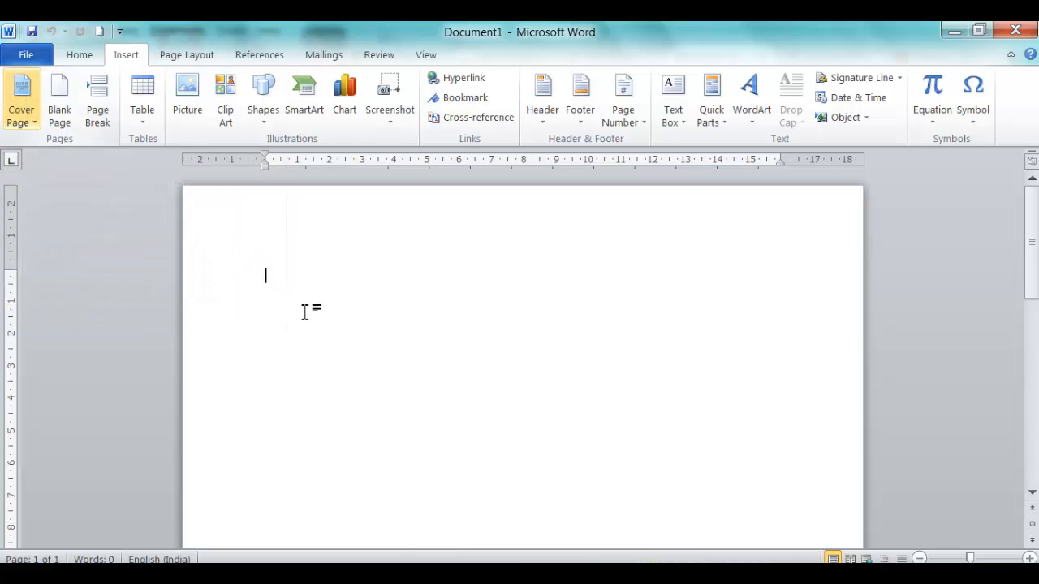
click(21, 98)
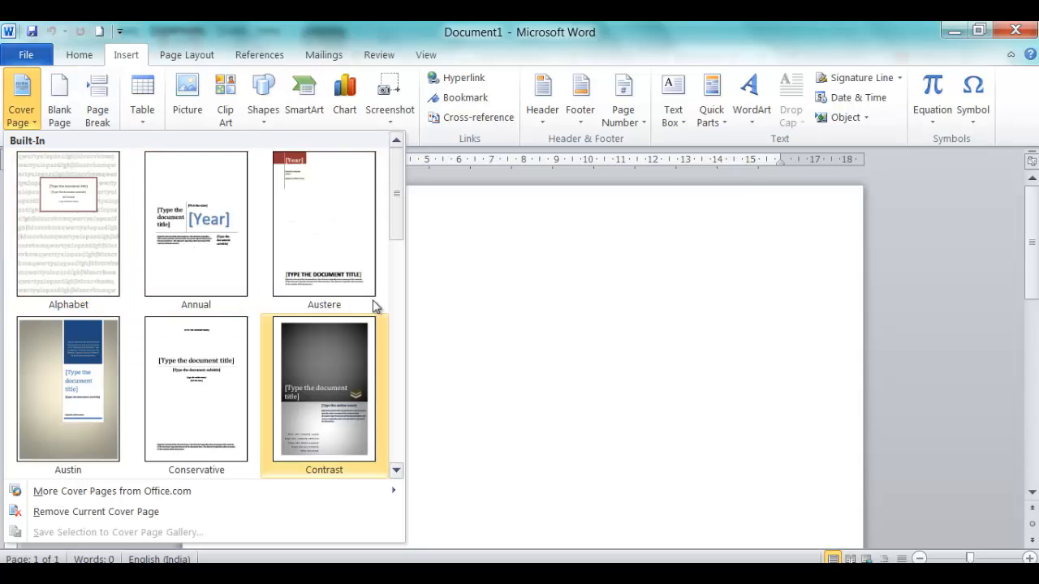
mouse_move(126, 511)
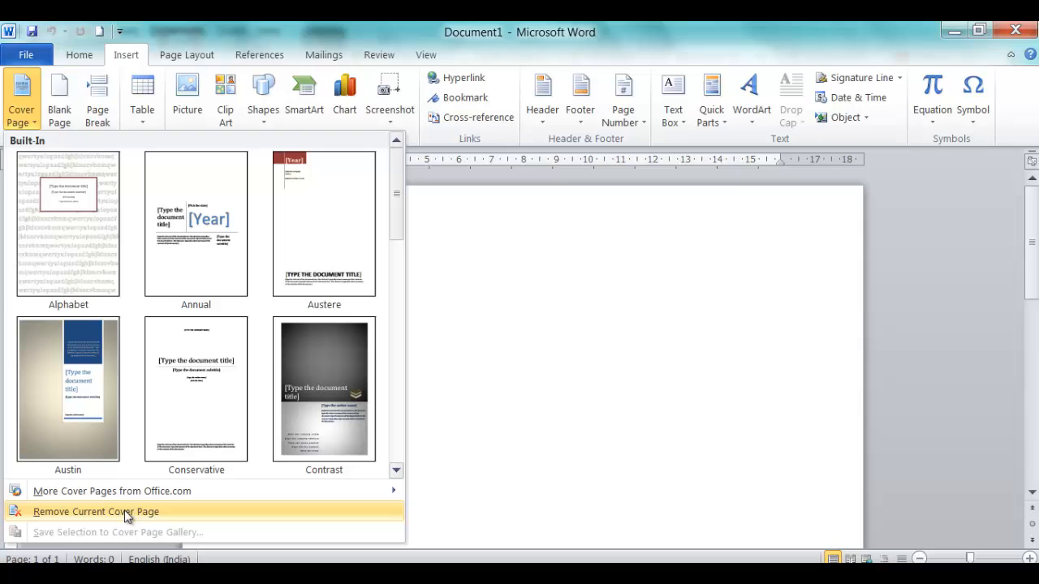
mouse_move(325, 257)
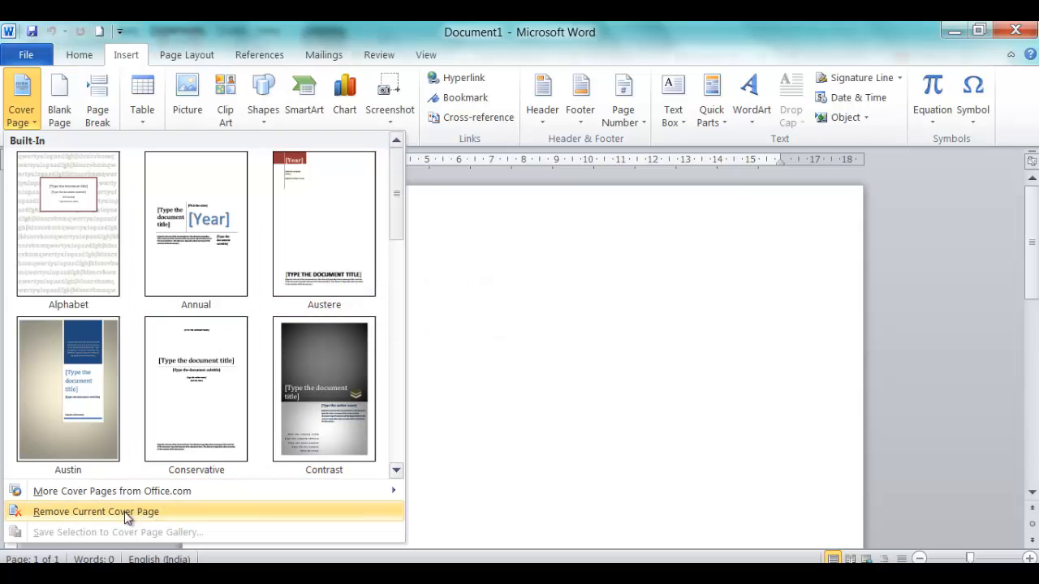
click(94, 512)
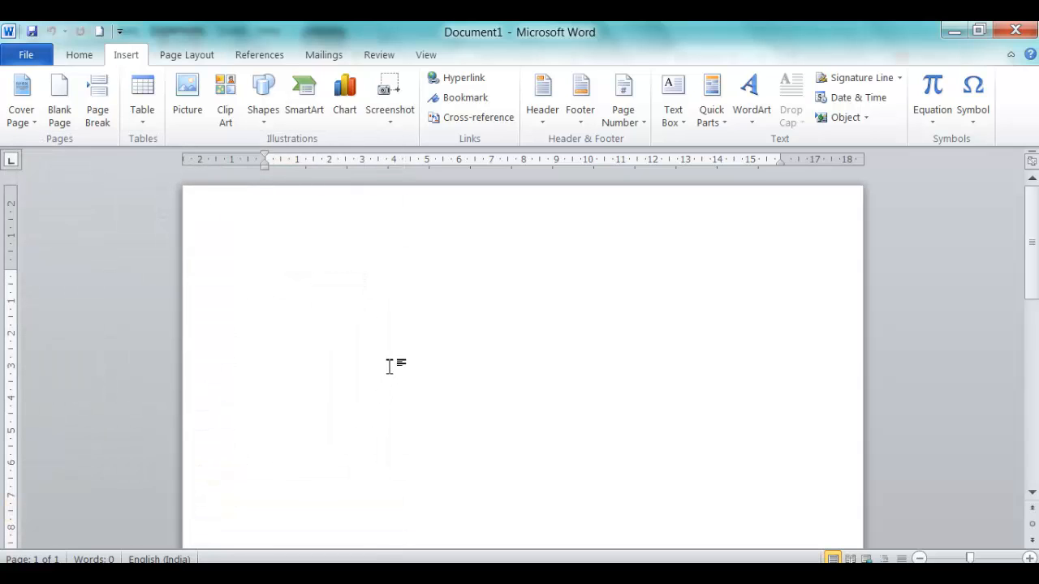
mouse_move(357, 323)
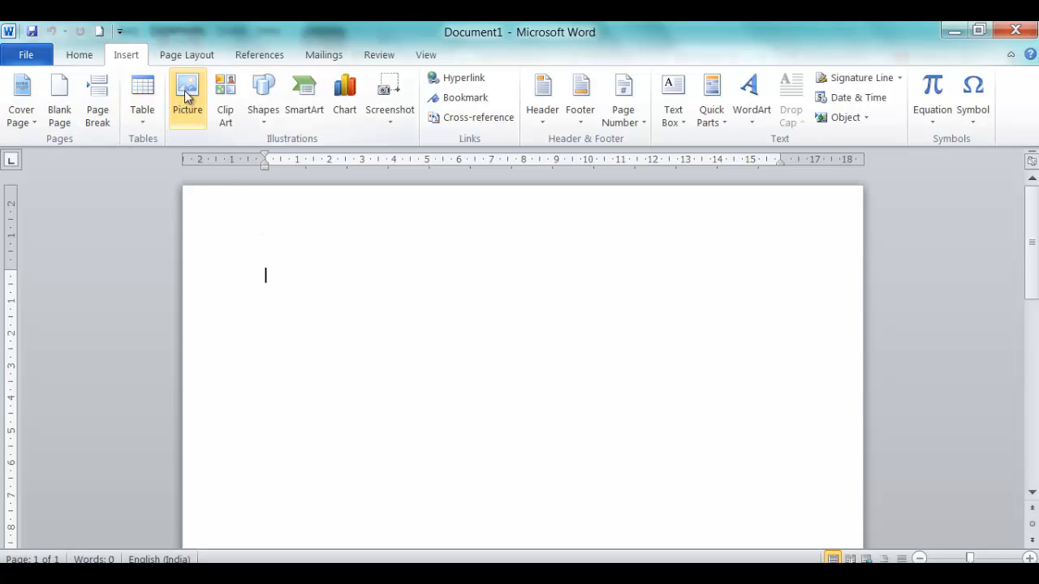
click(187, 89)
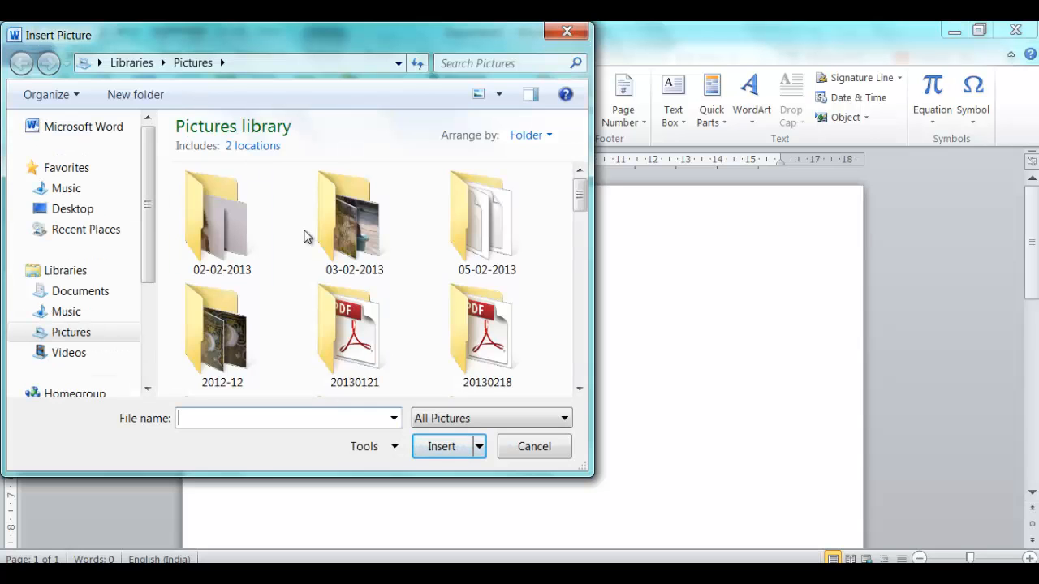
mouse_move(558, 233)
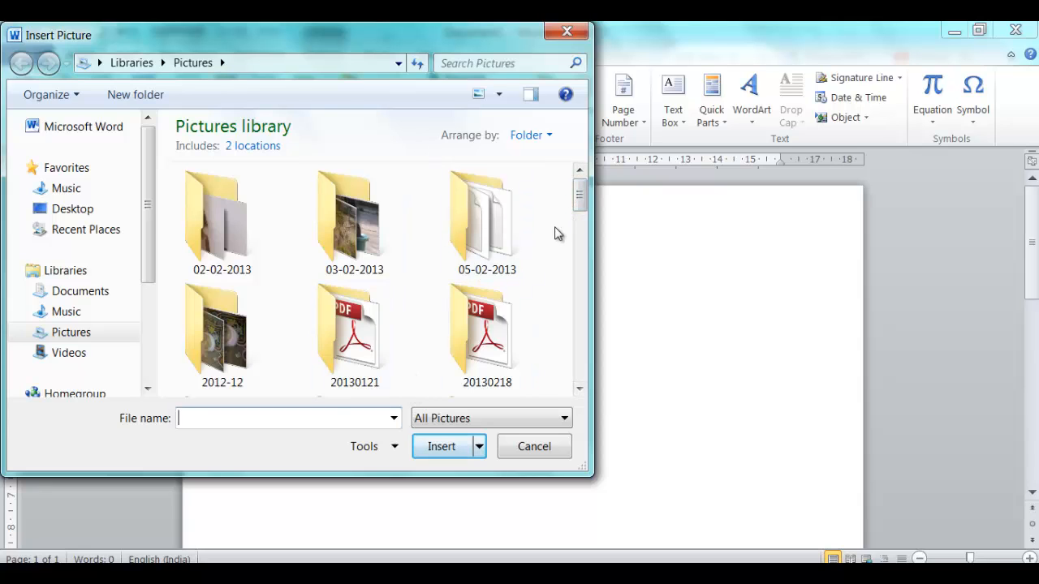
scroll(down, 3)
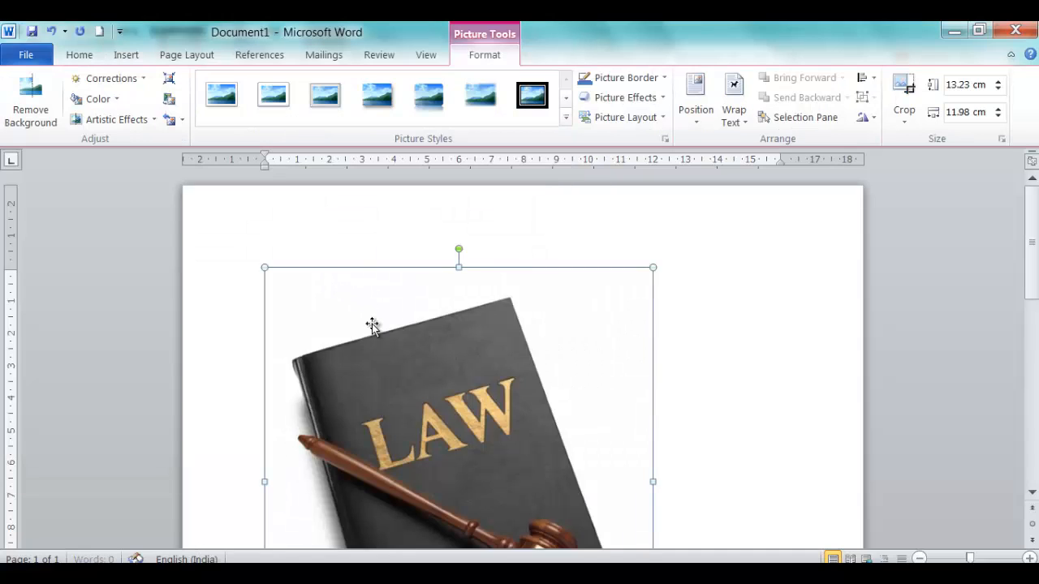
mouse_move(503, 376)
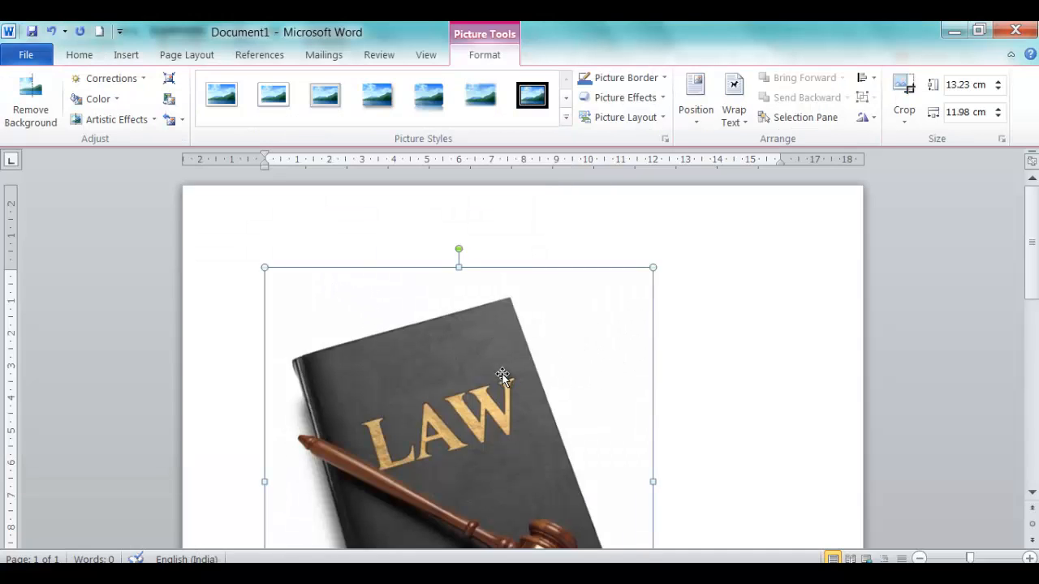
key(Delete)
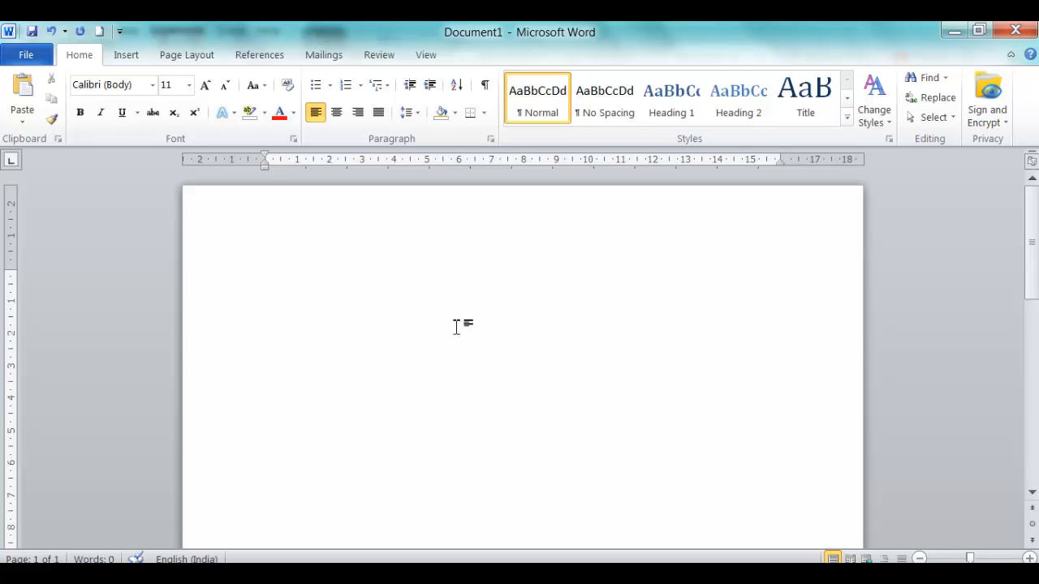
Step: Revisit the Insert tools for Clip Art and Shapes, then return the insertion point to the blank page
click(125, 55)
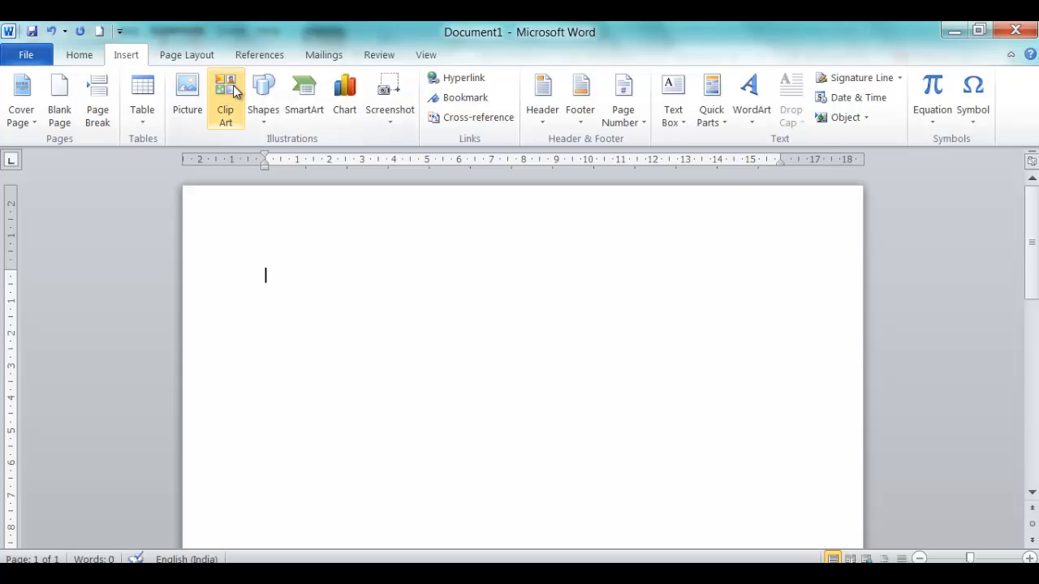
mouse_move(224, 96)
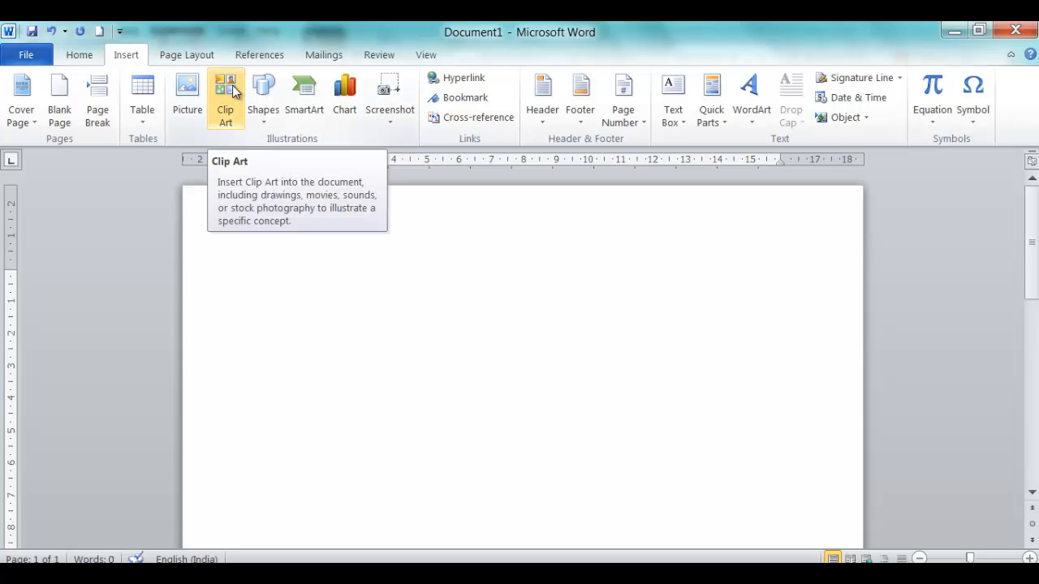
mouse_move(263, 93)
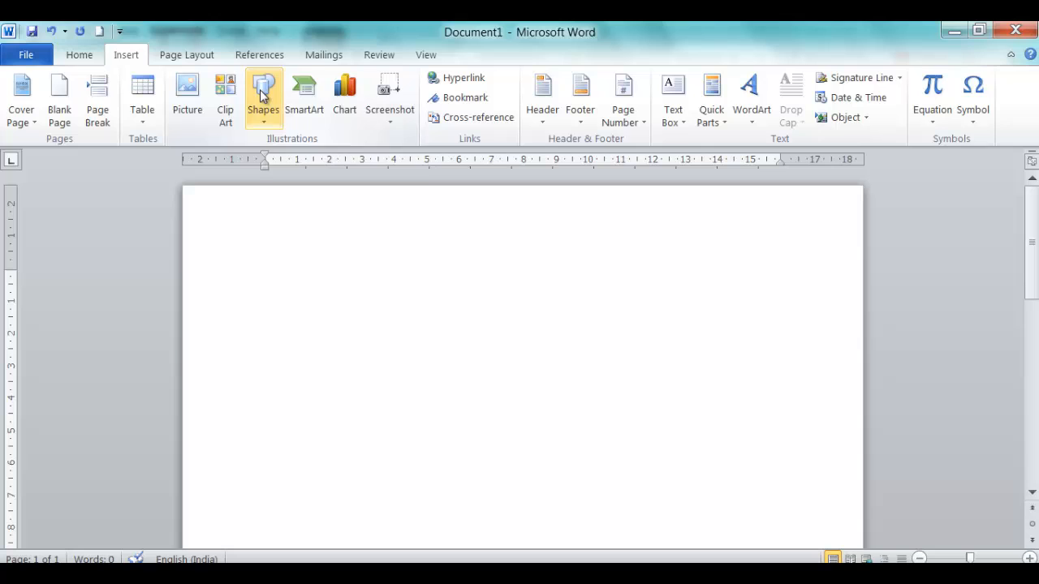
mouse_move(345, 93)
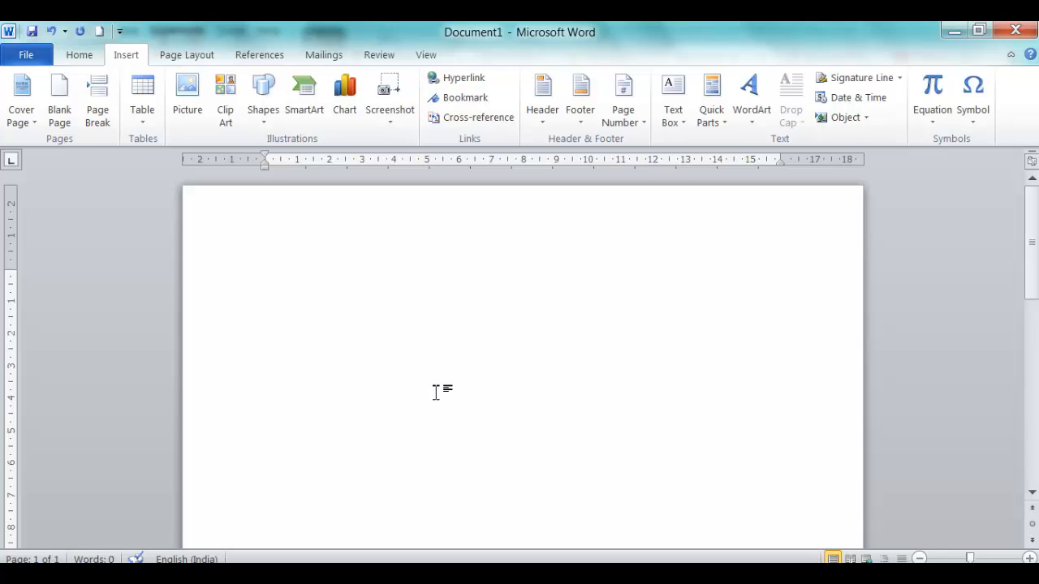
click(266, 276)
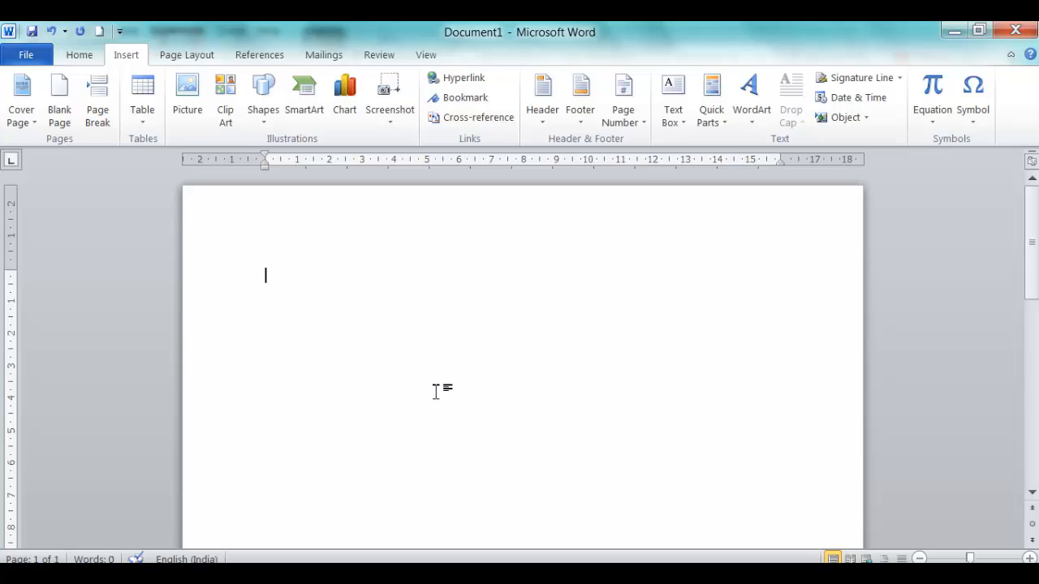